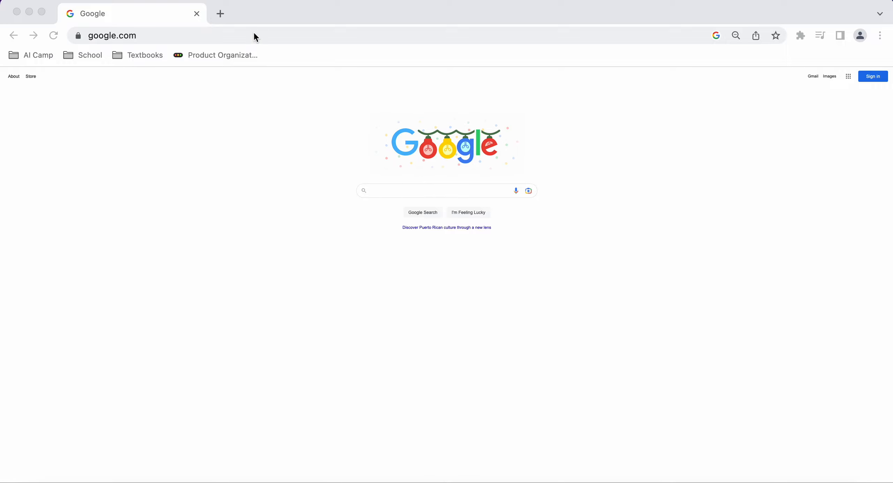
# Step: Navigate the browser to app.ai-camp.dev to reach the AI Camp login page
pyautogui.write('app.cai-camp.dev/signup')
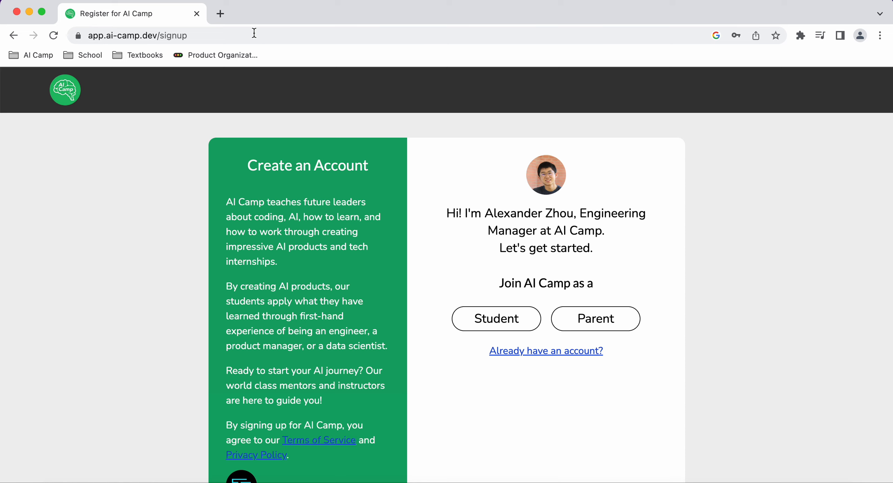
pyautogui.moveTo(545, 351)
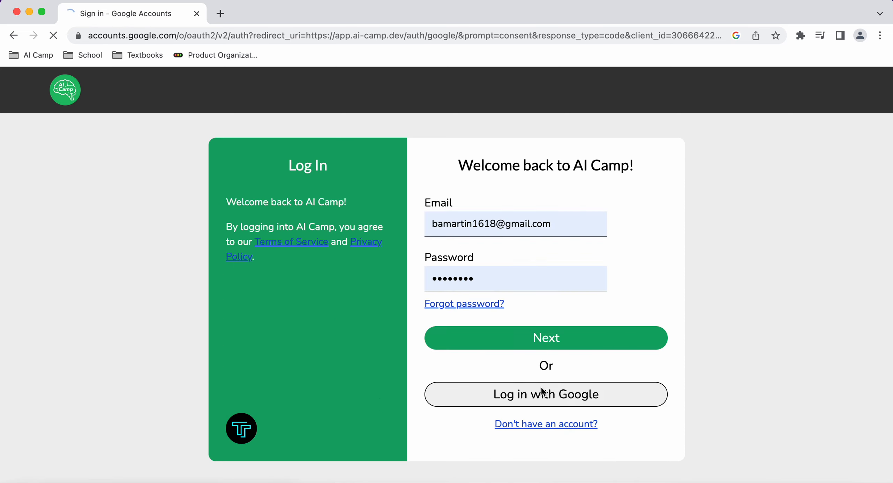
# Step: Sign in with the chosen Google account by entering its password and submitting
pyautogui.click(545, 394)
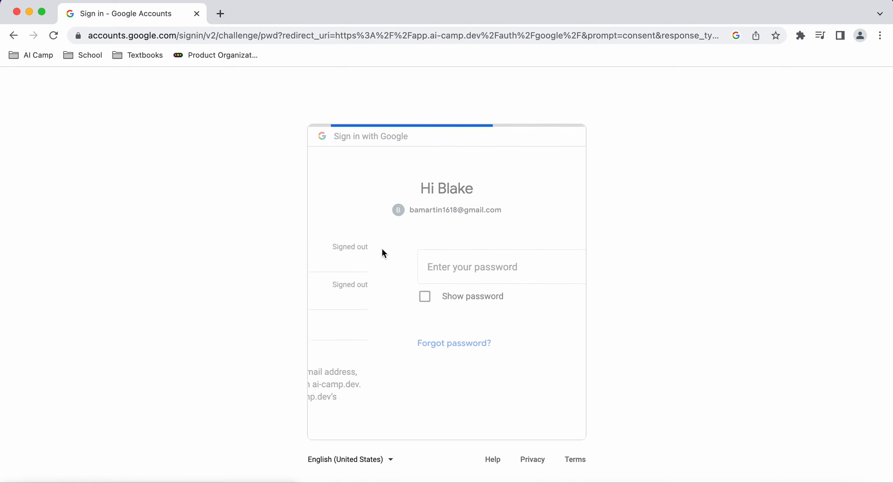
pyautogui.write('••')
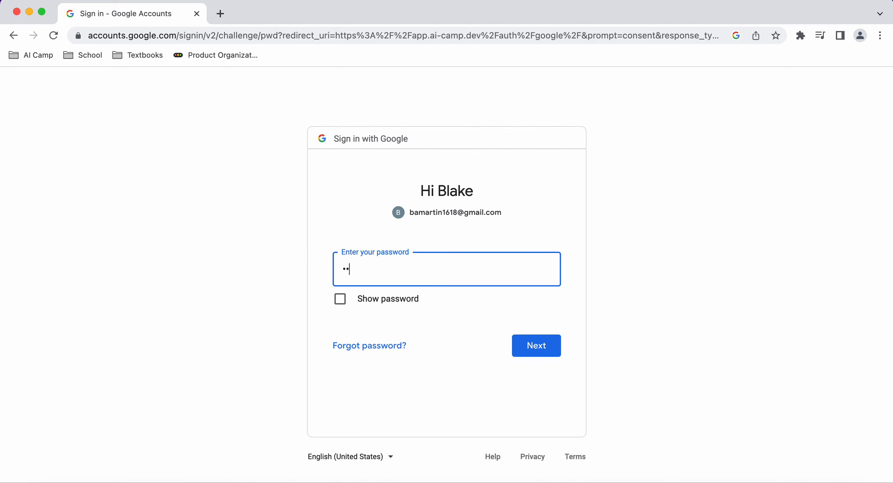
pyautogui.click(535, 346)
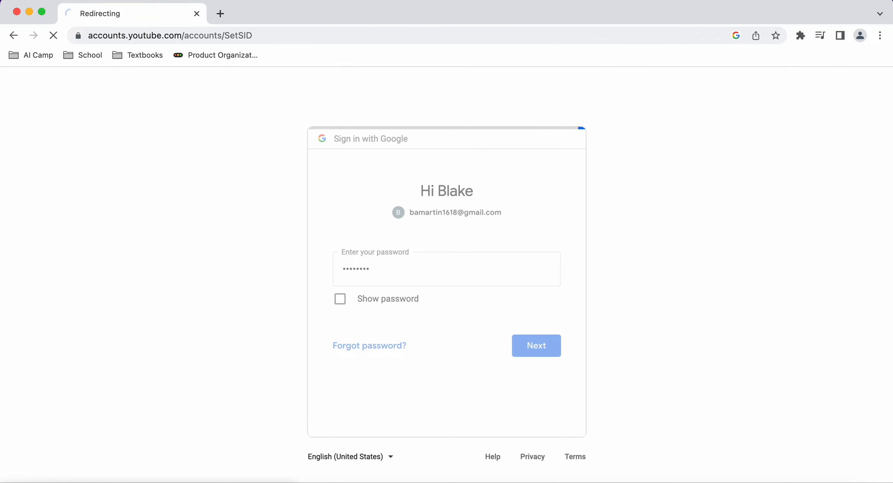
pyautogui.click(535, 345)
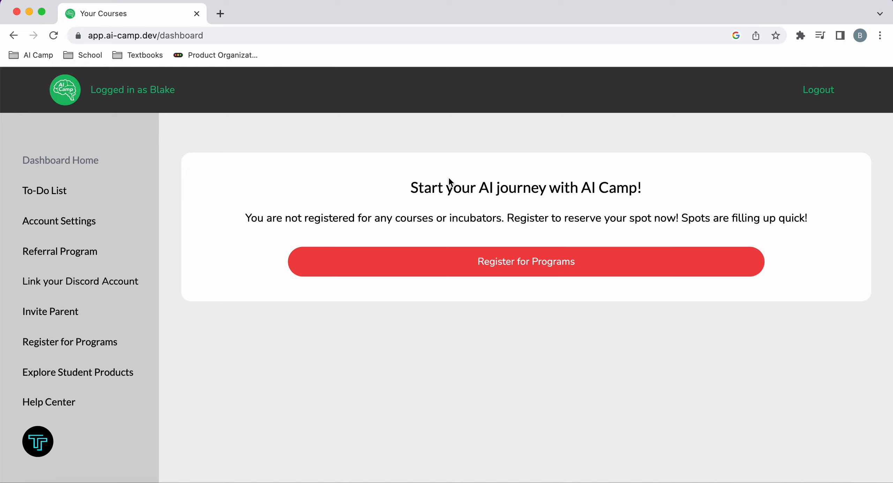
pyautogui.moveTo(193, 319)
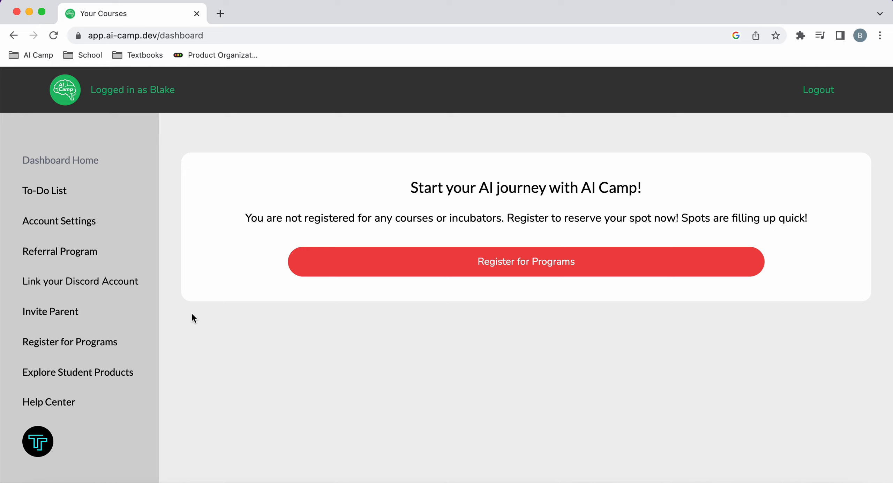
pyautogui.moveTo(127, 302)
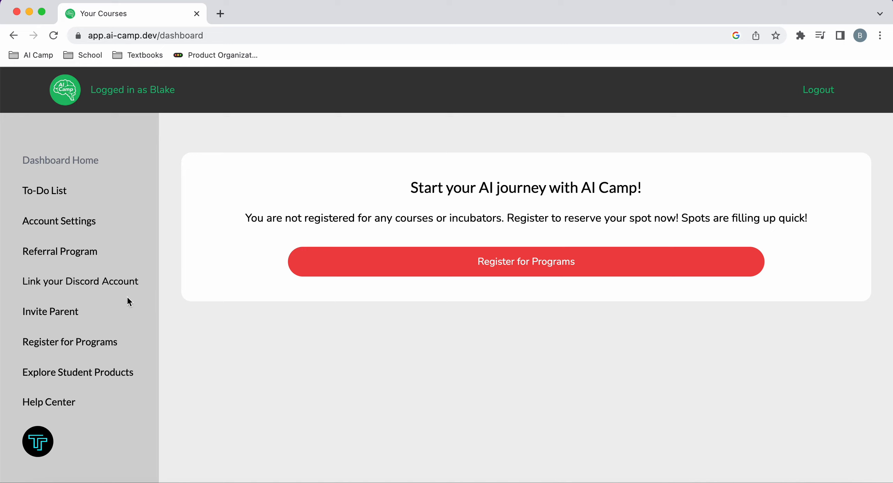
pyautogui.moveTo(222, 308)
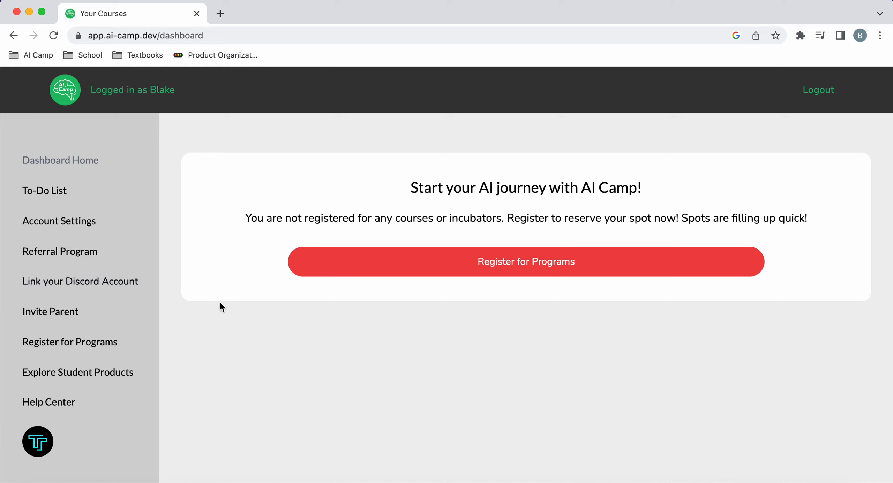
pyautogui.moveTo(101, 288)
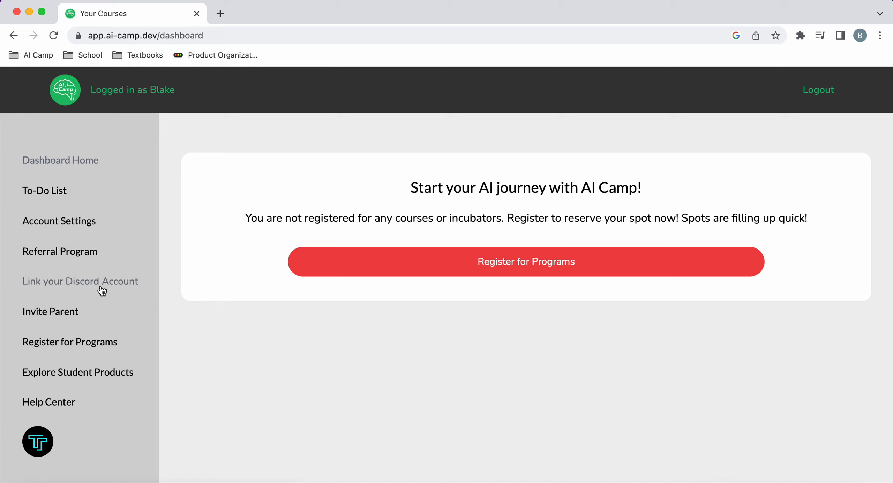
# Step: Start linking a Discord account from the dashboard's left sidebar
pyautogui.click(80, 281)
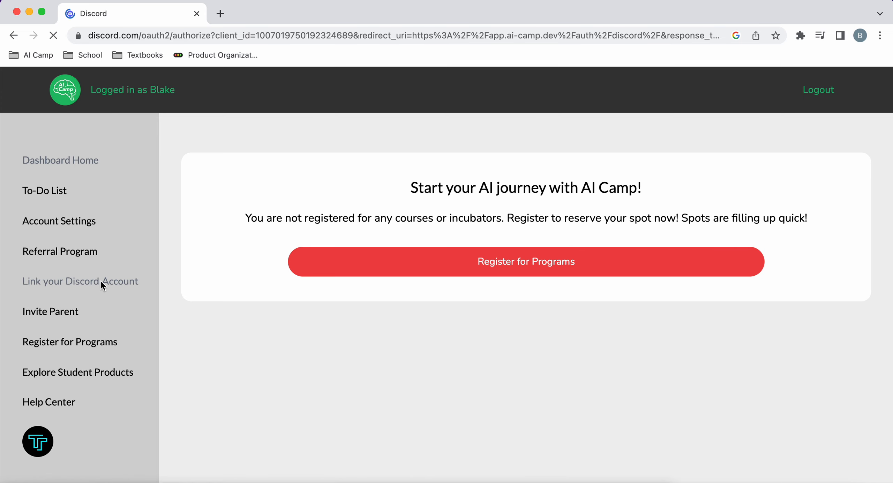
# Step: Authorize AI Camp on Discord, returning to the dashboard with the account linked
pyautogui.click(80, 281)
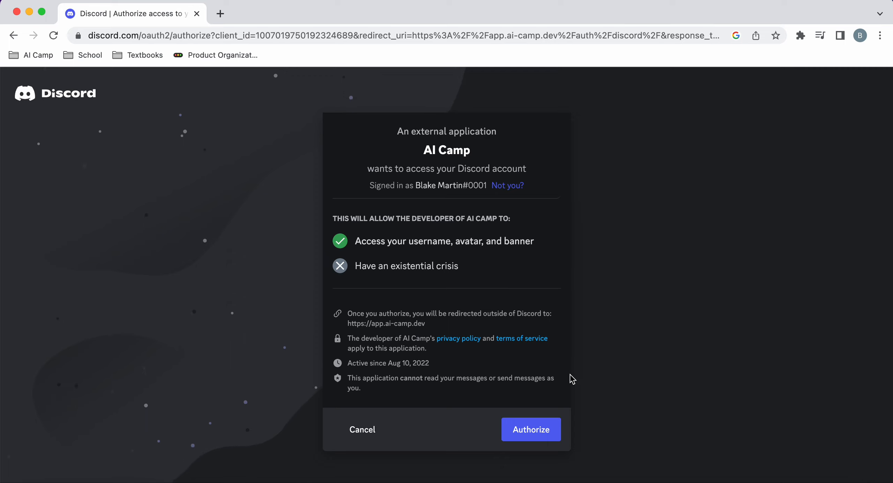
pyautogui.moveTo(530, 430)
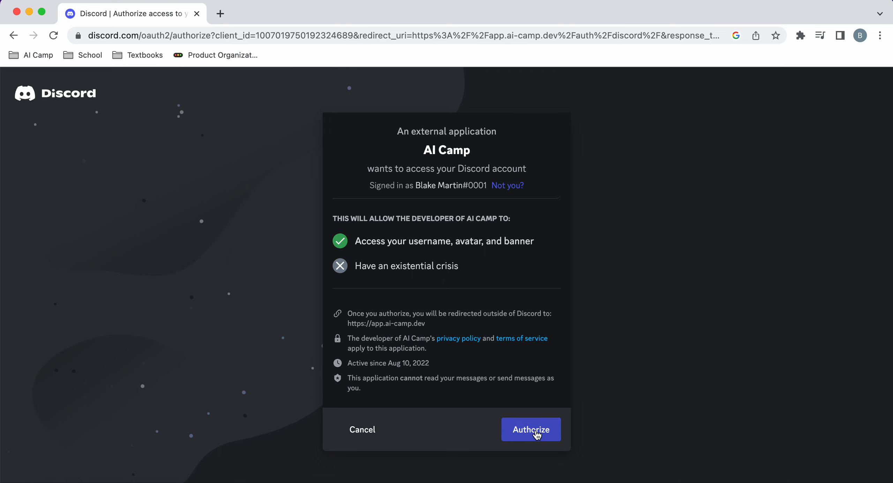
pyautogui.click(530, 430)
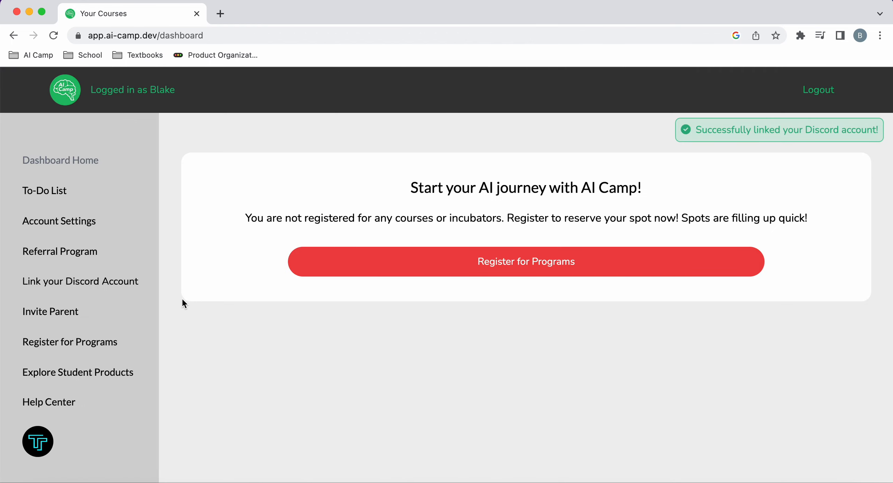
pyautogui.moveTo(279, 372)
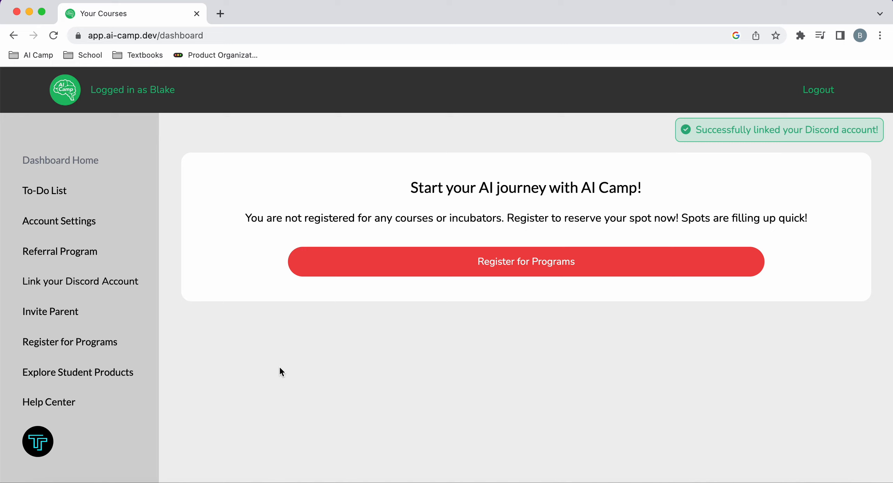